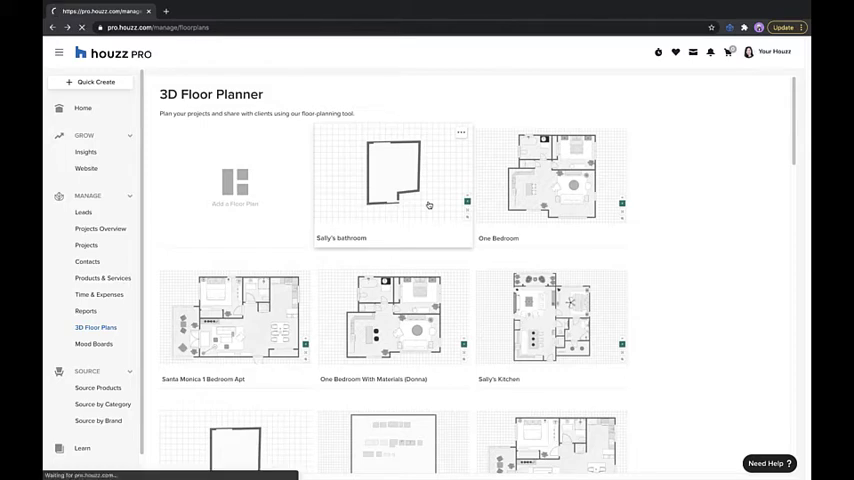
Open the Sally's bathroom project in the editor and grab the bottom wall corner
{"action": "left_click", "coordinate": [392, 184]}
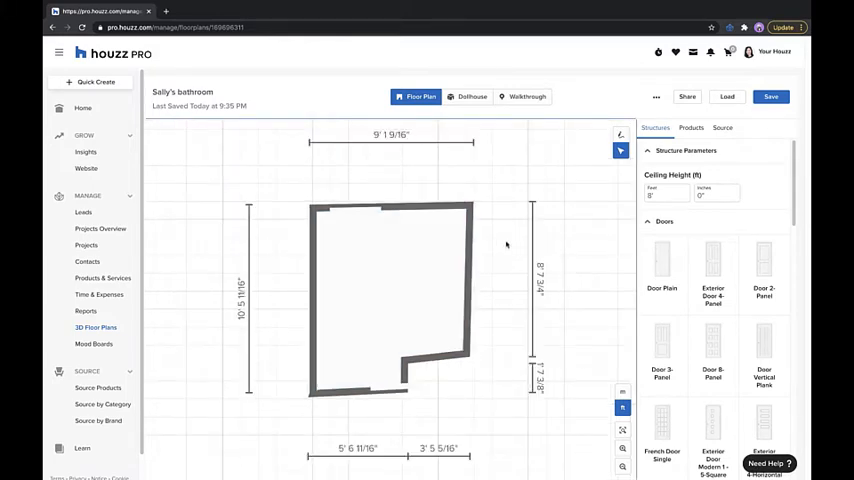
{"action": "mouse_move", "coordinate": [496, 232]}
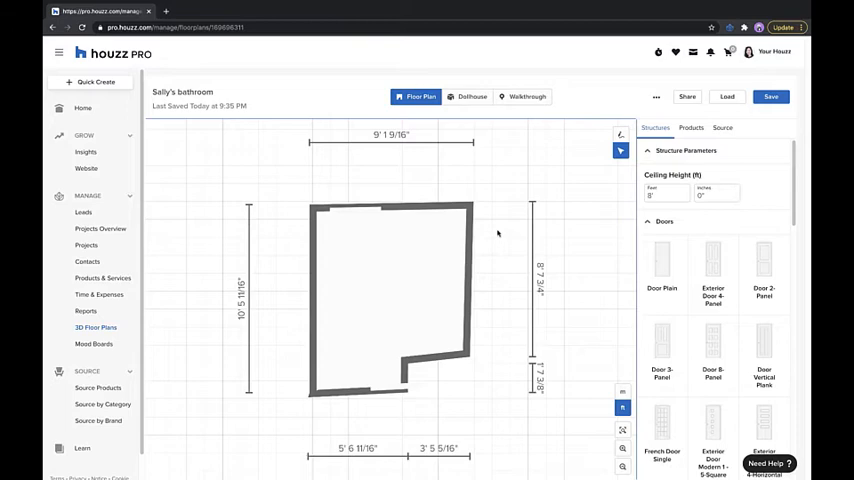
{"action": "mouse_move", "coordinate": [488, 228]}
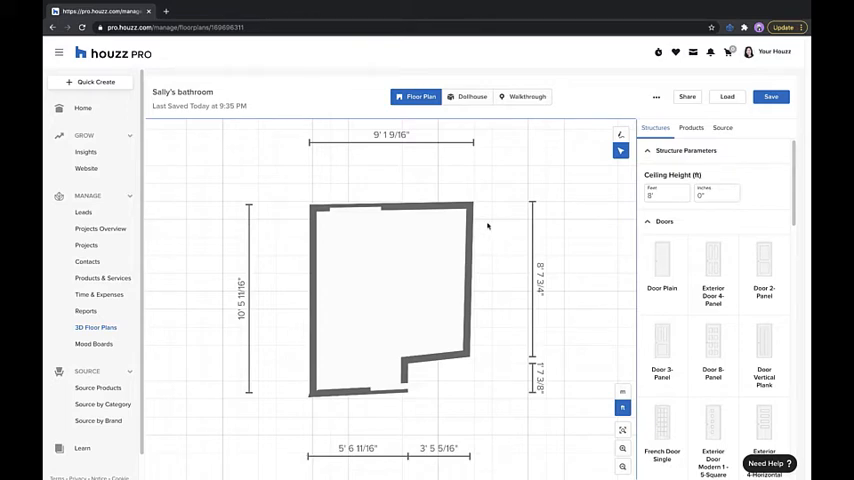
{"action": "left_click", "coordinate": [468, 208]}
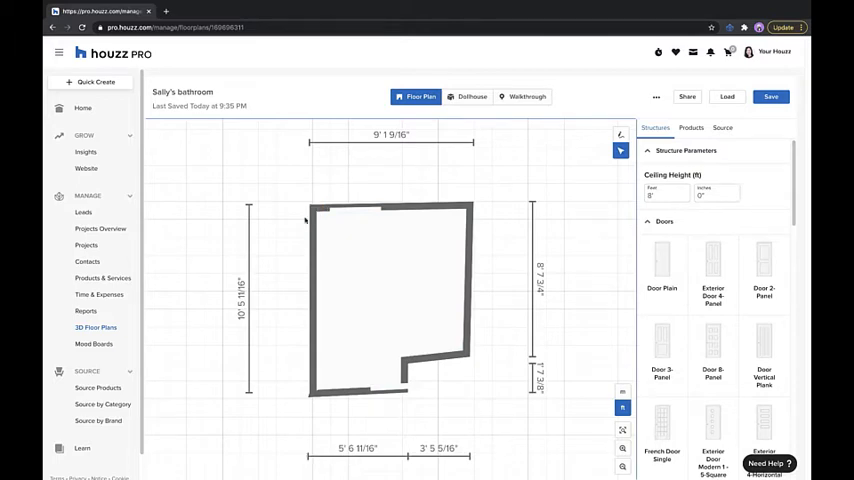
{"action": "left_click", "coordinate": [402, 388]}
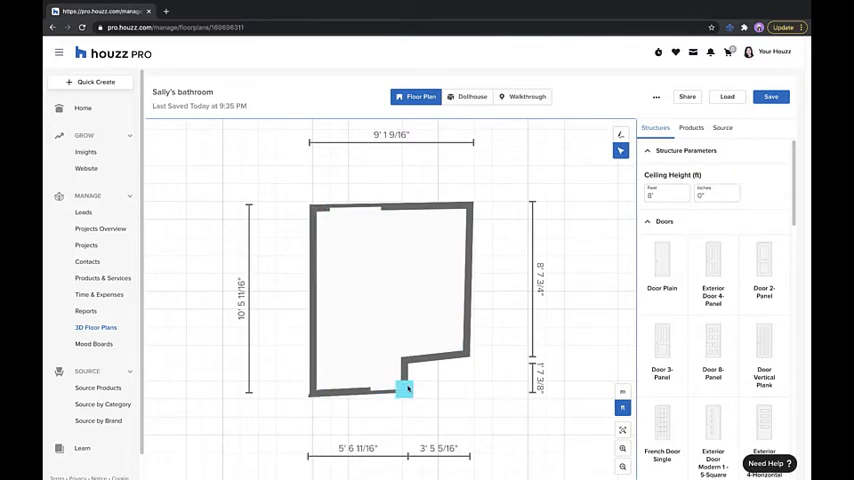
Drag the wall corners so the top-left and lower corners sit at right angles, then pick the short bottom wall
{"action": "left_click_drag", "start_coordinate": [404, 388], "coordinate": [466, 356]}
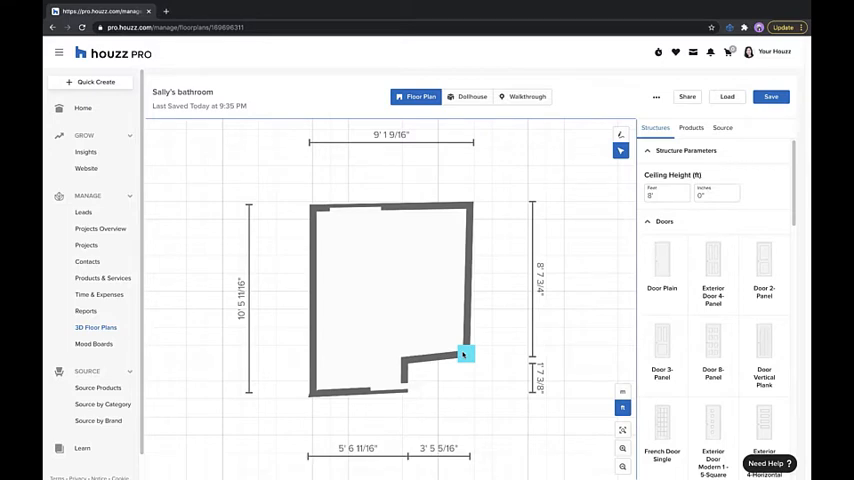
{"action": "left_click", "coordinate": [390, 290]}
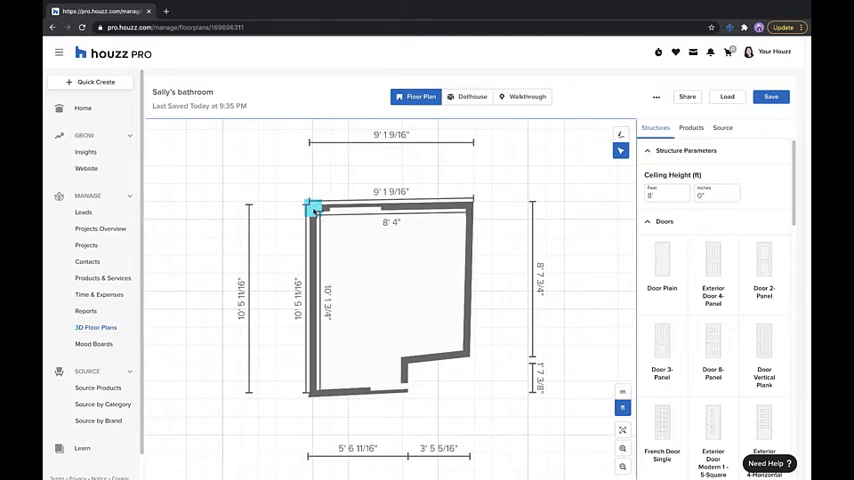
{"action": "left_click", "coordinate": [770, 96]}
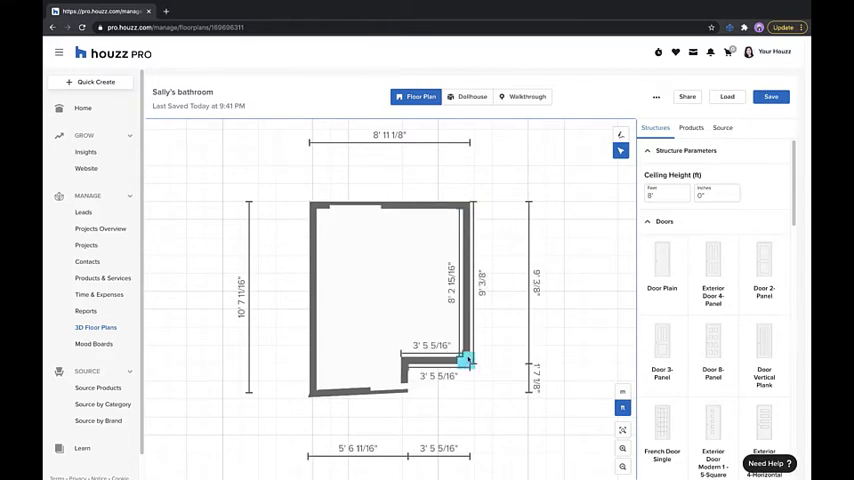
{"action": "left_click", "coordinate": [400, 390]}
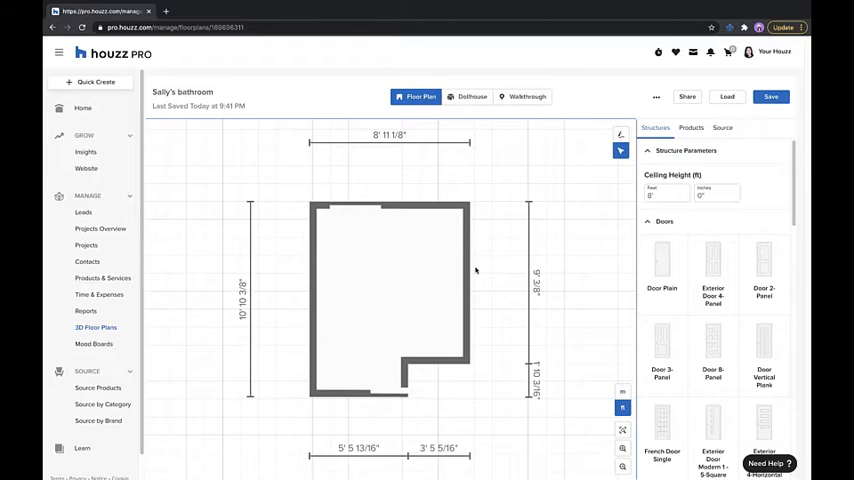
{"action": "left_click", "coordinate": [388, 208]}
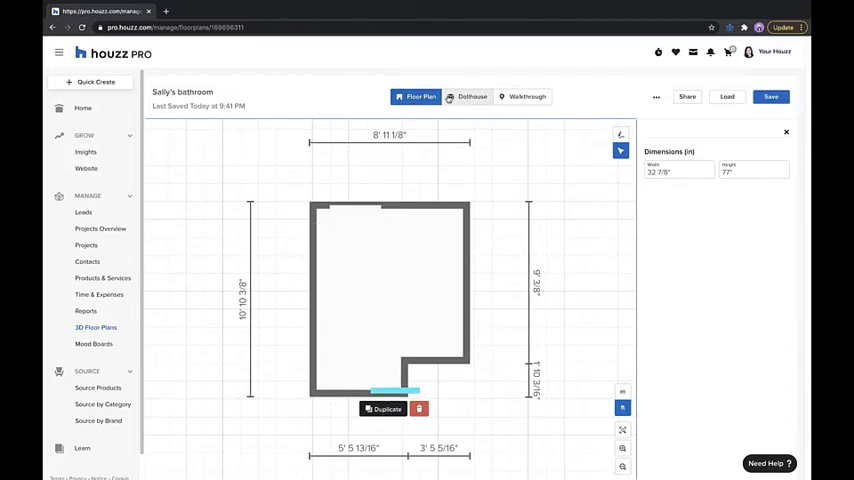
{"action": "left_click", "coordinate": [466, 96]}
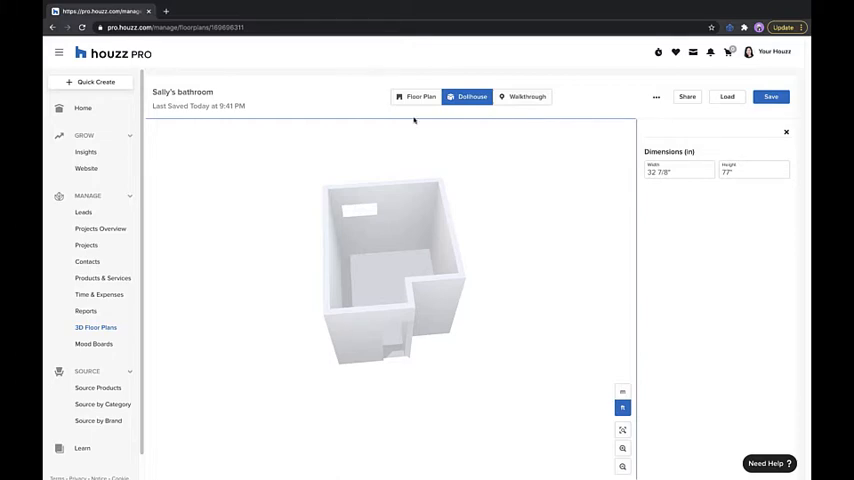
{"action": "left_click", "coordinate": [416, 96]}
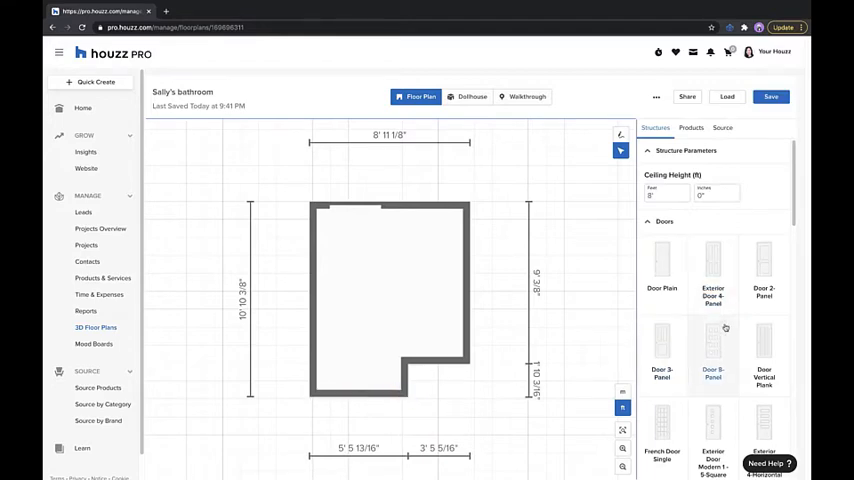
Place a Door 2 Panel in the short bottom wall, opening inward
{"action": "left_click", "coordinate": [764, 260]}
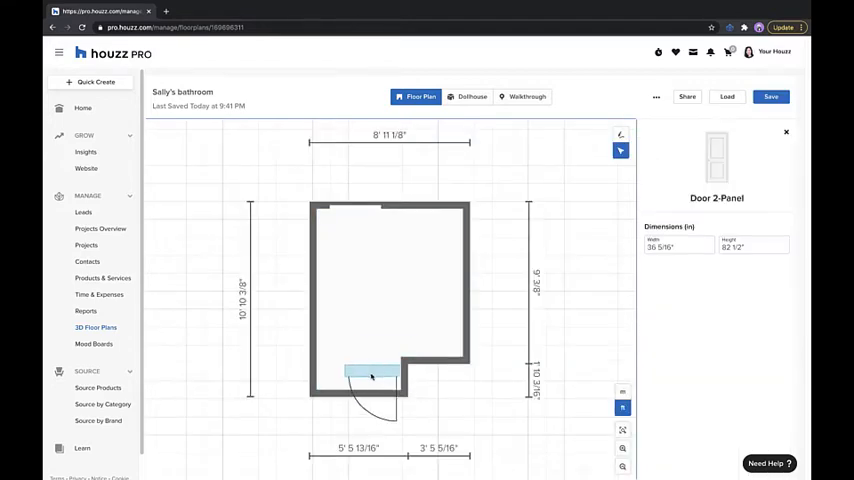
{"action": "left_click", "coordinate": [370, 376]}
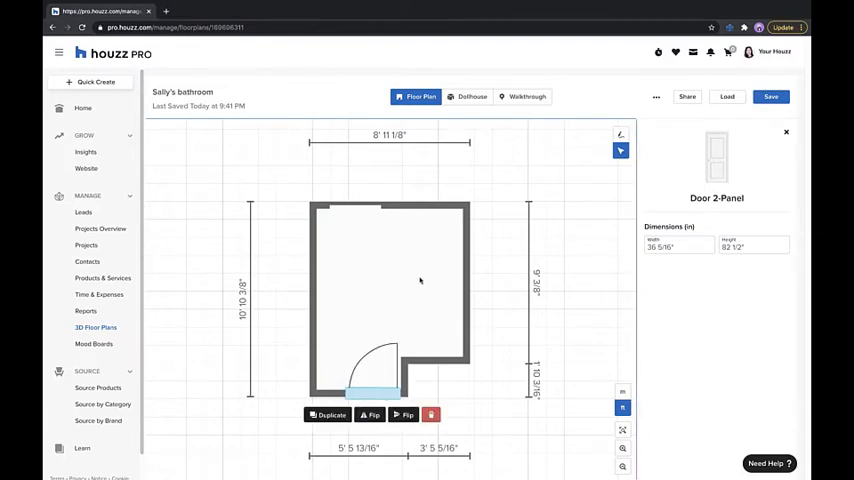
{"action": "mouse_move", "coordinate": [564, 118]}
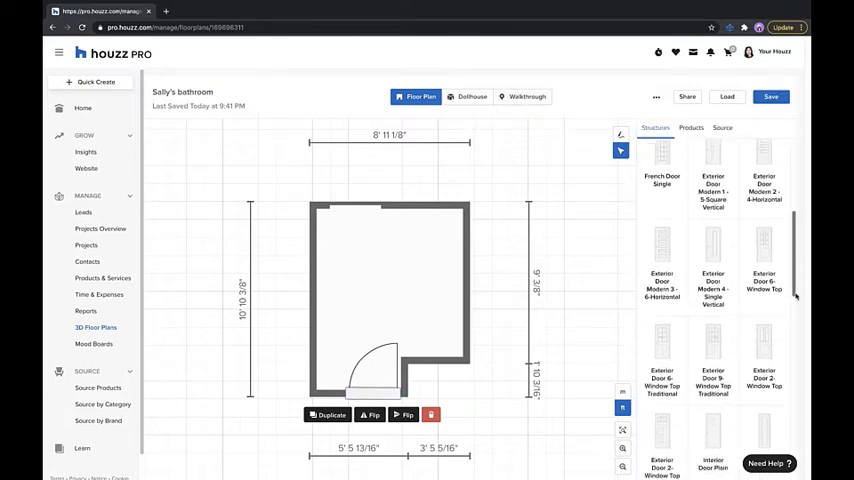
Place a Window Awning 2 Lite on the bathroom's top wall
{"action": "scroll", "scroll_direction": "down", "scroll_amount": 3}
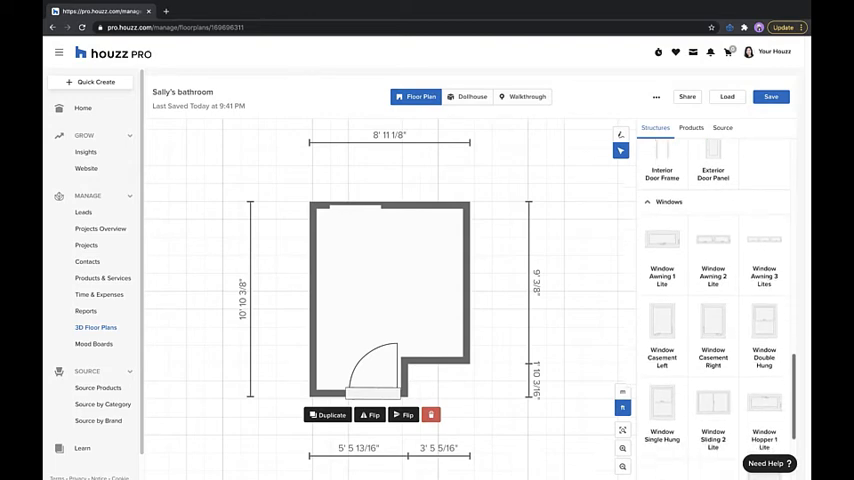
{"action": "scroll", "scroll_direction": "down", "scroll_amount": 3}
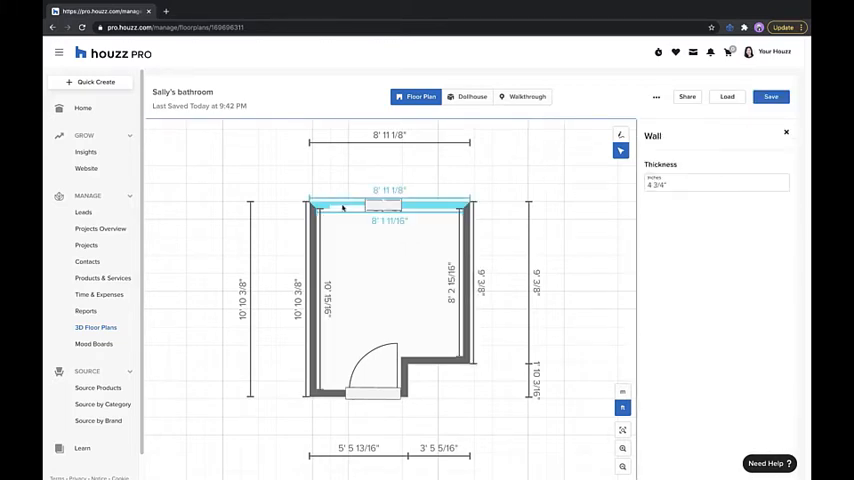
{"action": "left_click", "coordinate": [380, 204]}
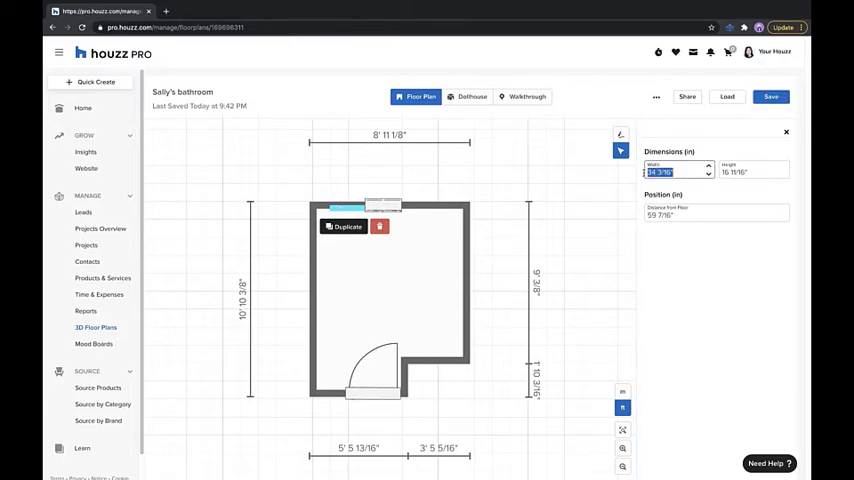
Narrow the window by replacing its Width value in the Dimensions panel
{"action": "left_click", "coordinate": [382, 204]}
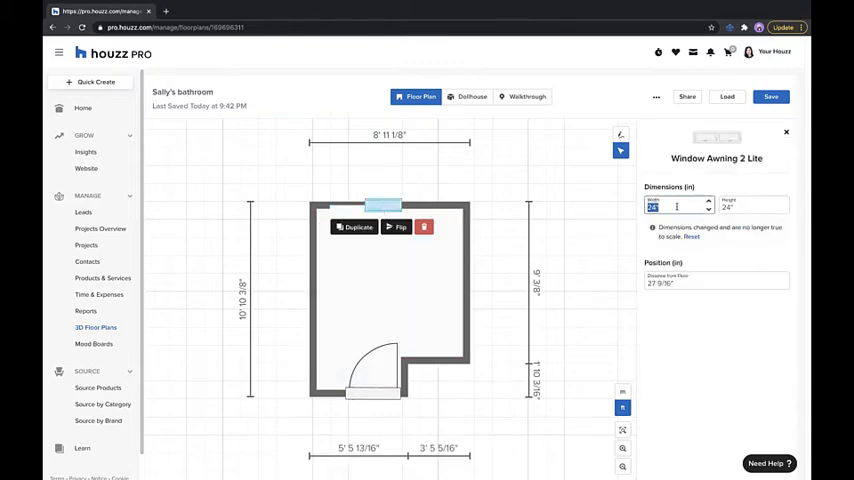
{"action": "left_click", "coordinate": [390, 300]}
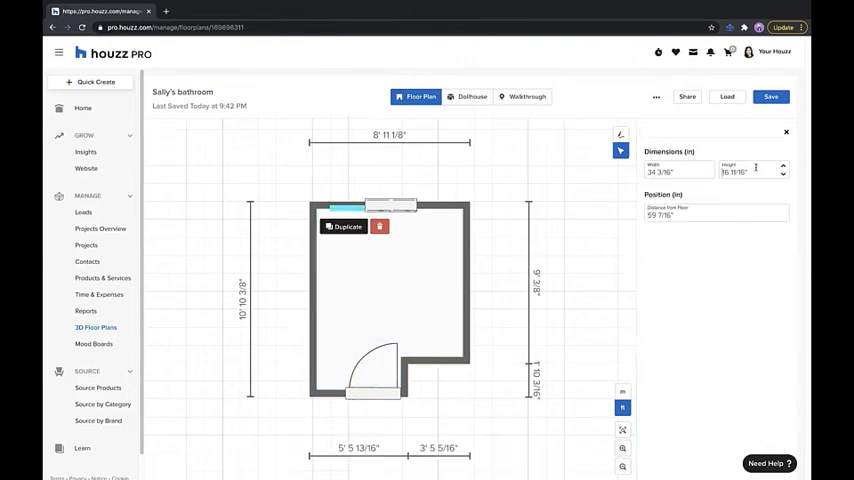
{"action": "triple_click", "coordinate": [736, 172]}
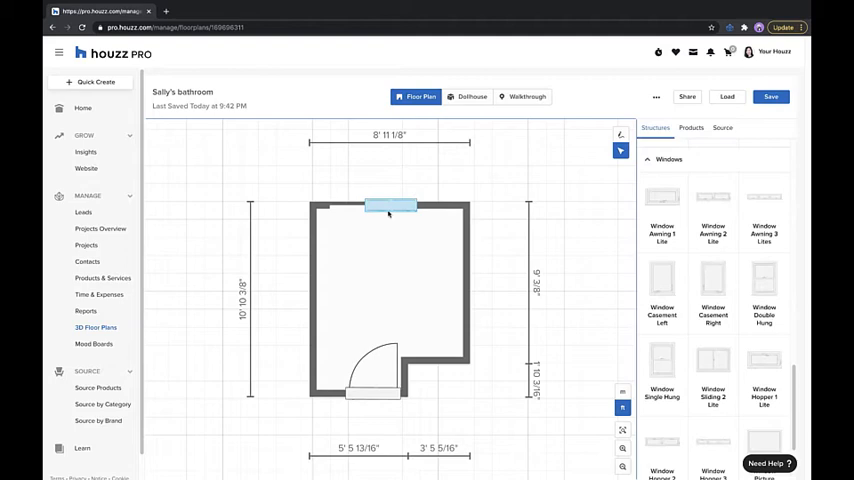
{"action": "left_click", "coordinate": [388, 204]}
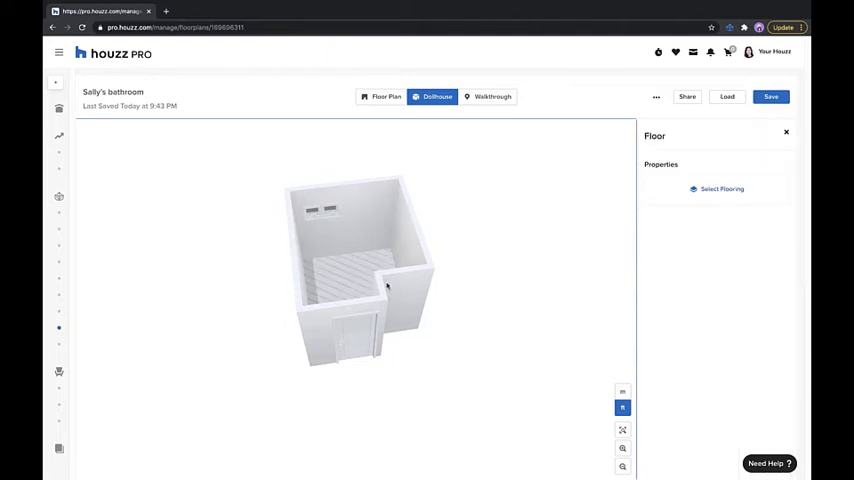
Apply a dark tile found by searching 'black' to the bathroom floor and tilt the 3D view top-down
{"action": "left_click", "coordinate": [716, 188]}
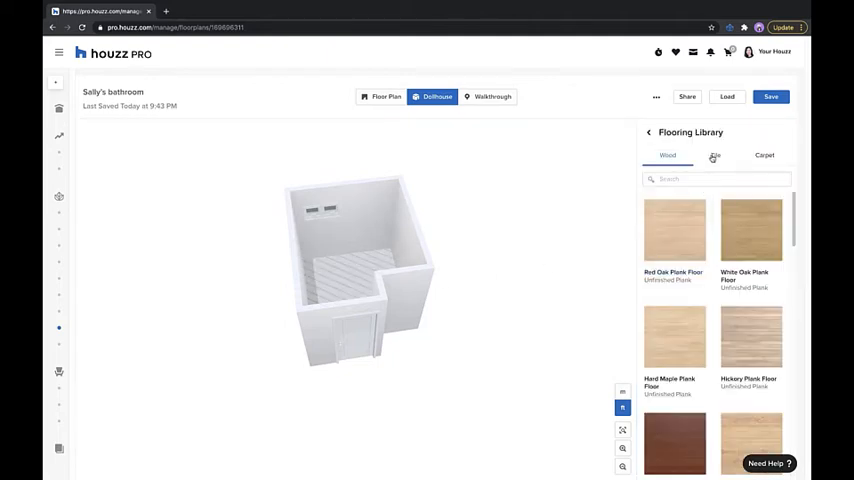
{"action": "left_click", "coordinate": [714, 156]}
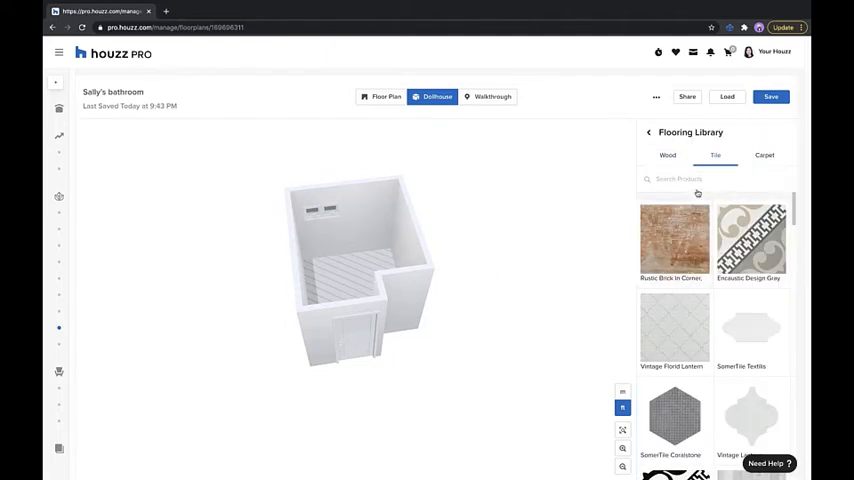
{"action": "left_click", "coordinate": [696, 180]}
{"action": "type", "text": "su"}
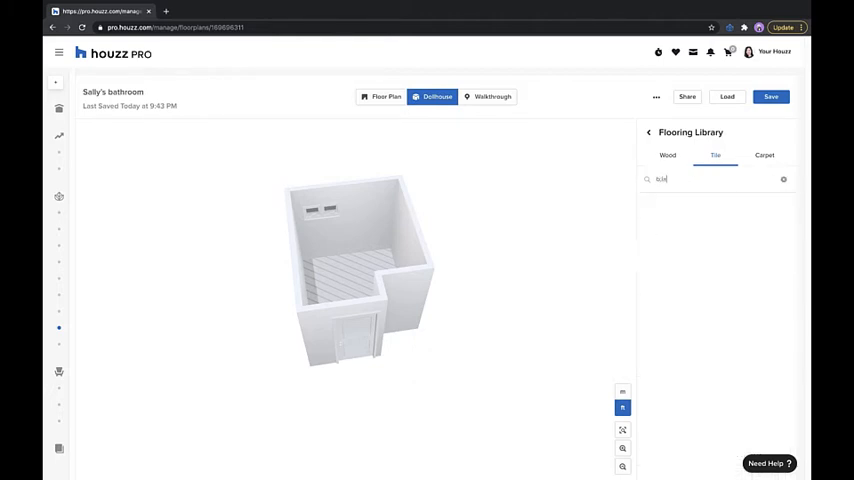
{"action": "type", "text": "black"}
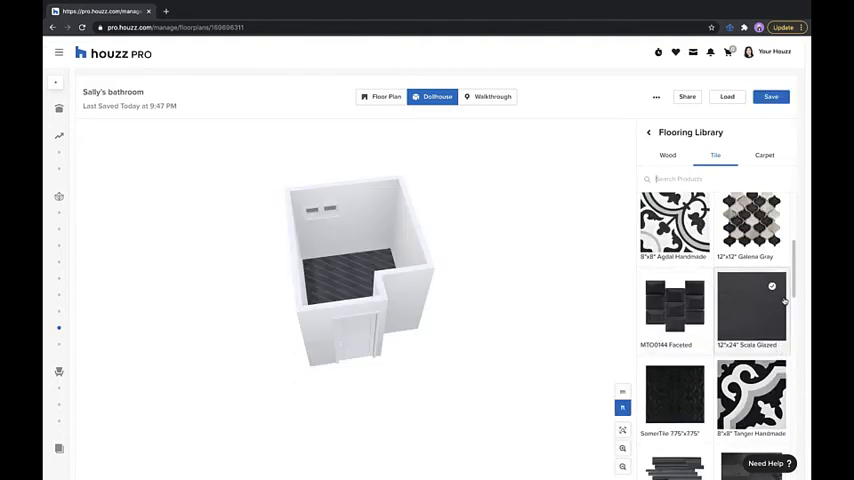
{"action": "scroll", "scroll_direction": "down", "scroll_amount": 3}
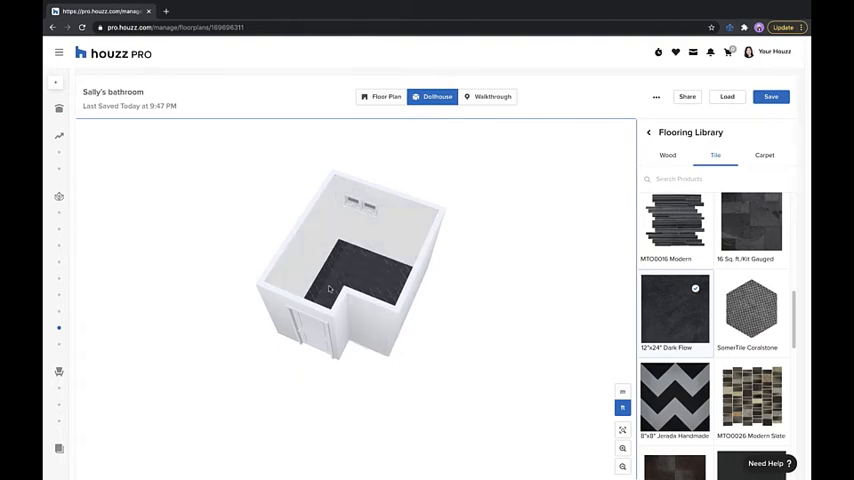
{"action": "left_click_drag", "start_coordinate": [330, 290], "coordinate": [396, 260]}
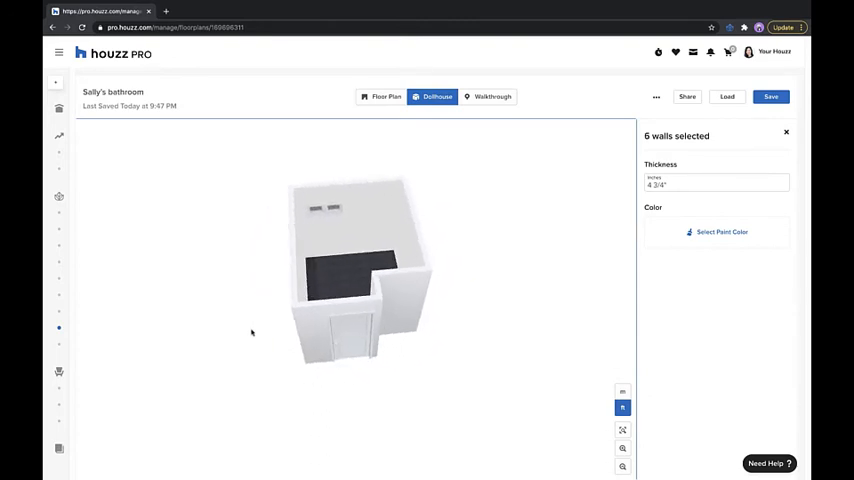
Deselect the walls and switch back to the 2D floor plan
{"action": "left_click", "coordinate": [720, 232]}
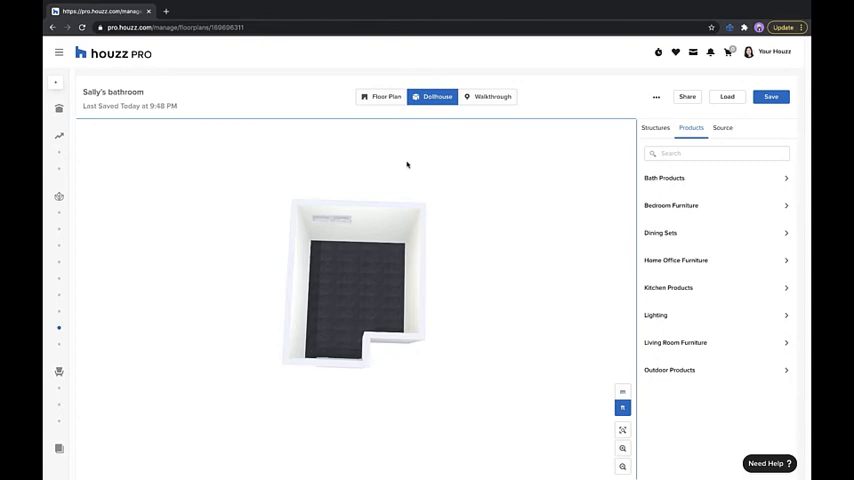
{"action": "left_click", "coordinate": [384, 96]}
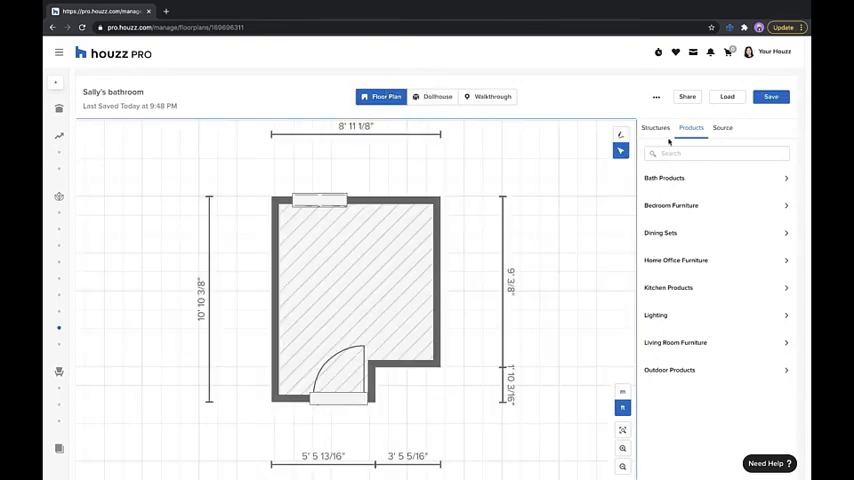
Find the Caroline 72-inch double vanity in the Source catalog, place it on the left wall, and return to Products
{"action": "left_click", "coordinate": [720, 128]}
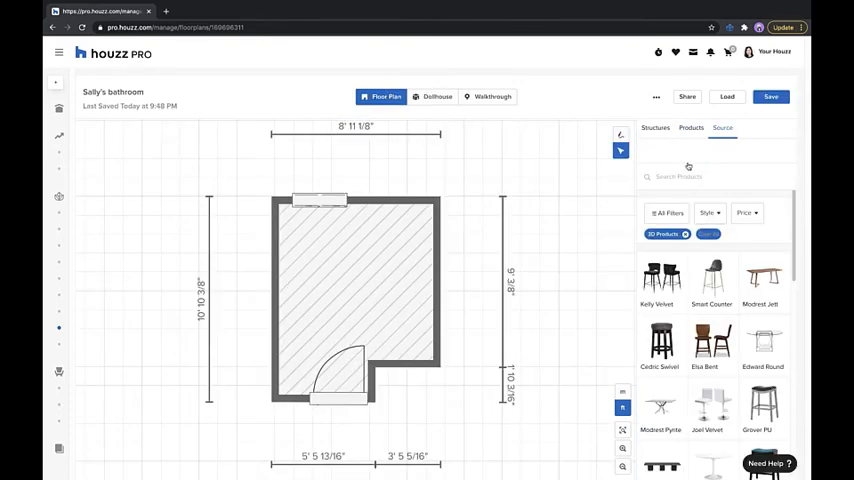
{"action": "type", "text": "carp"}
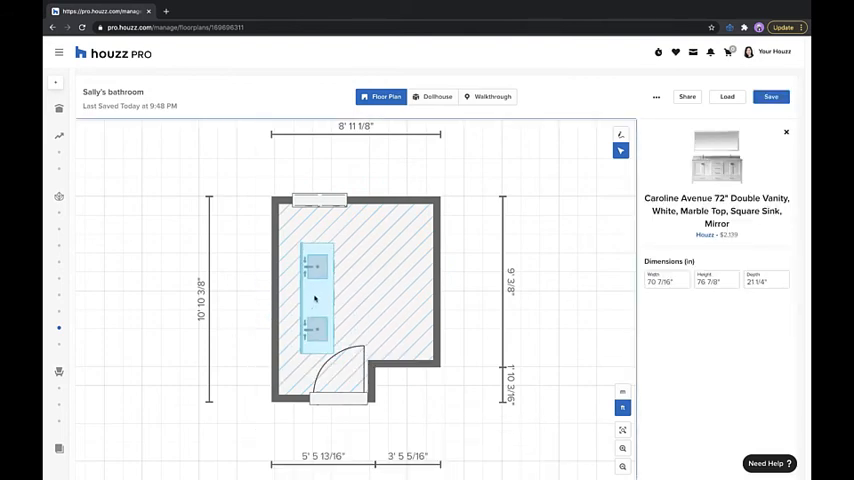
{"action": "left_click", "coordinate": [312, 296]}
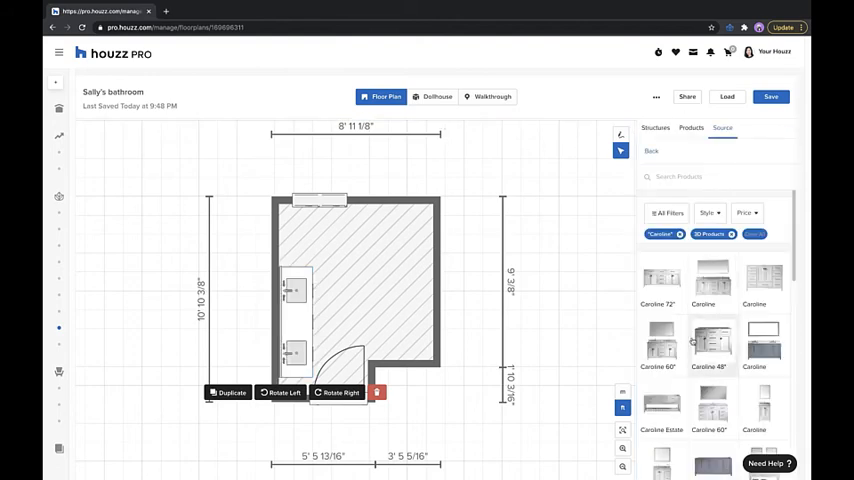
{"action": "left_click", "coordinate": [656, 128]}
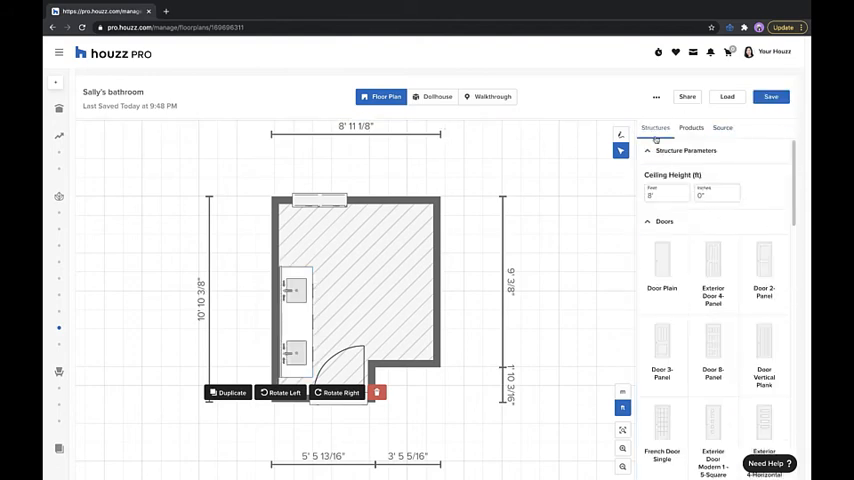
{"action": "left_click", "coordinate": [692, 128]}
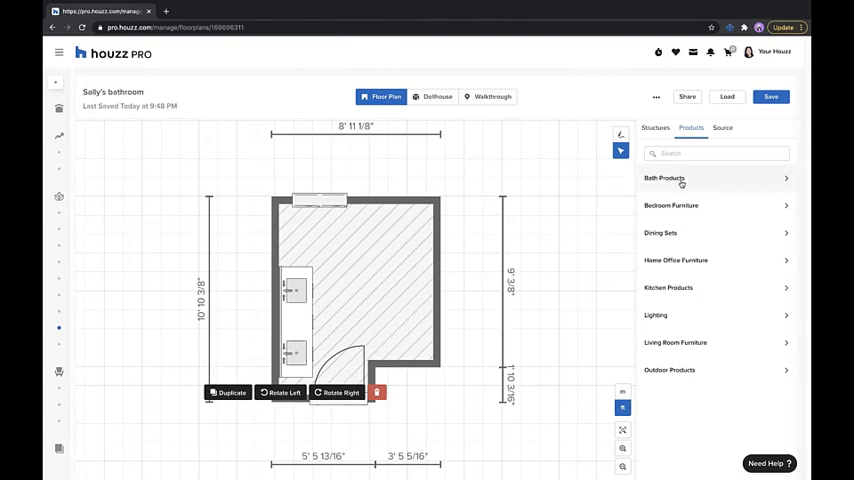
Add a shower and an oval bathtub from Bath Products to the floor plan
{"action": "left_click", "coordinate": [664, 178]}
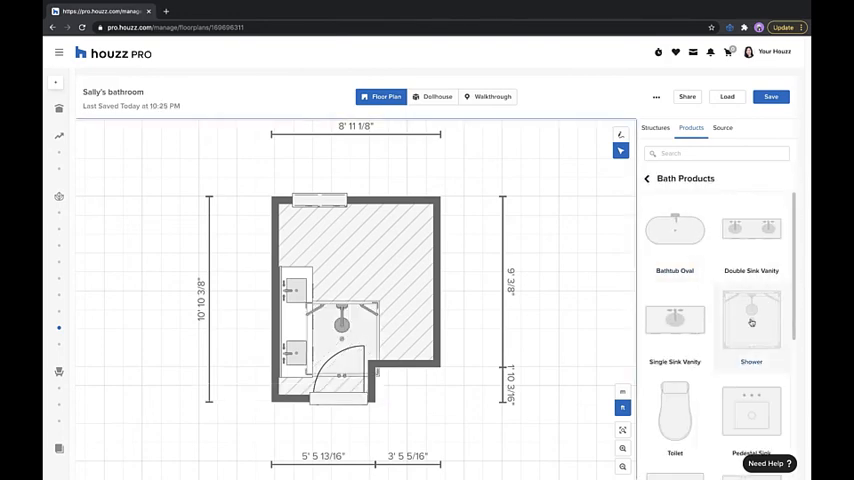
{"action": "left_click", "coordinate": [752, 320]}
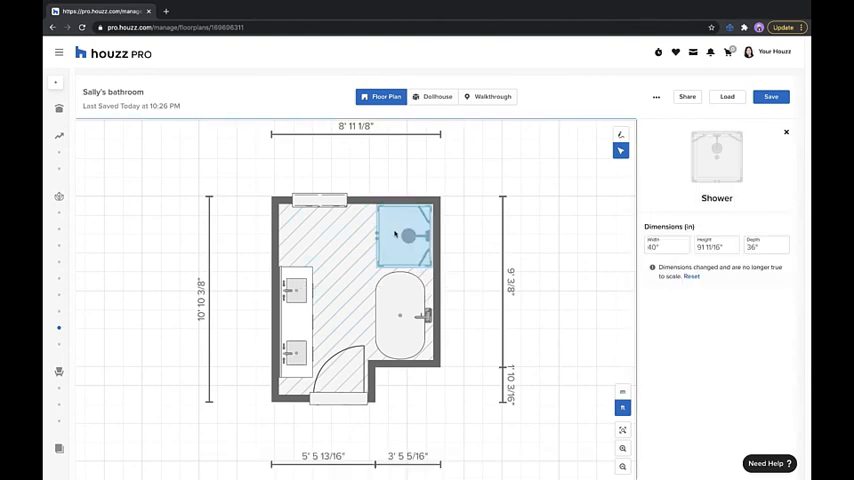
{"action": "left_click", "coordinate": [400, 236]}
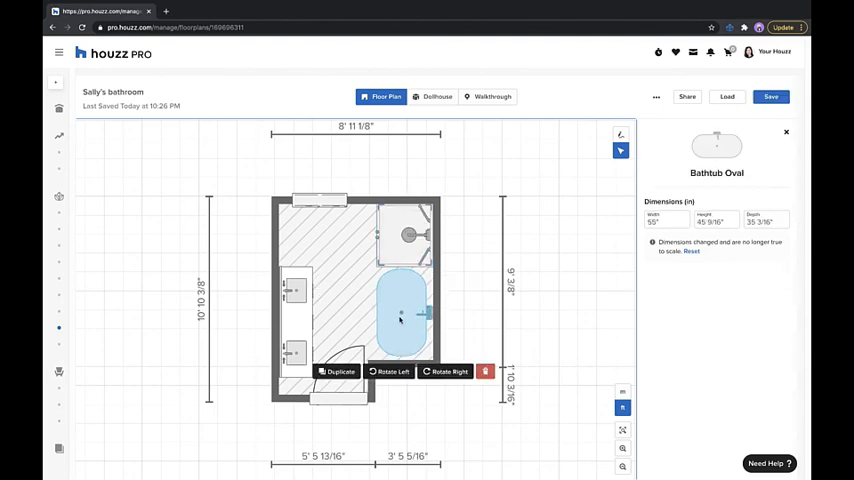
{"action": "left_click", "coordinate": [692, 128]}
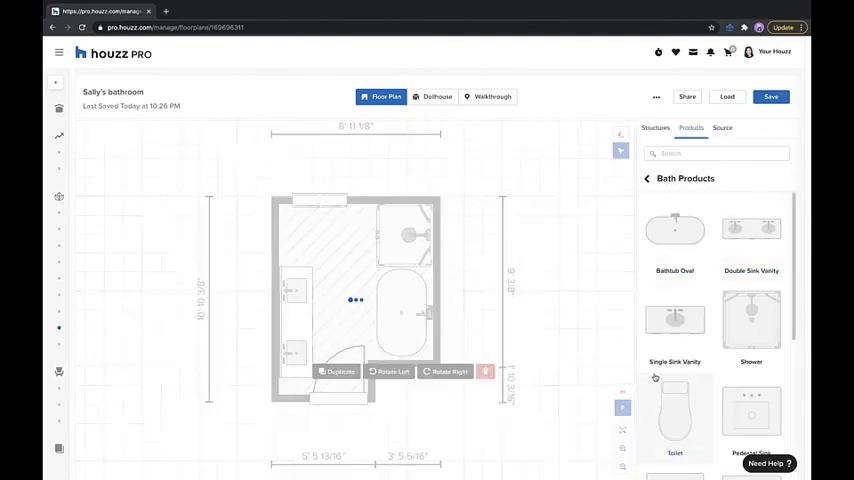
Add a toilet in the upper-left corner, then view the furnished bathroom in Dollhouse 3D
{"action": "left_click", "coordinate": [674, 416]}
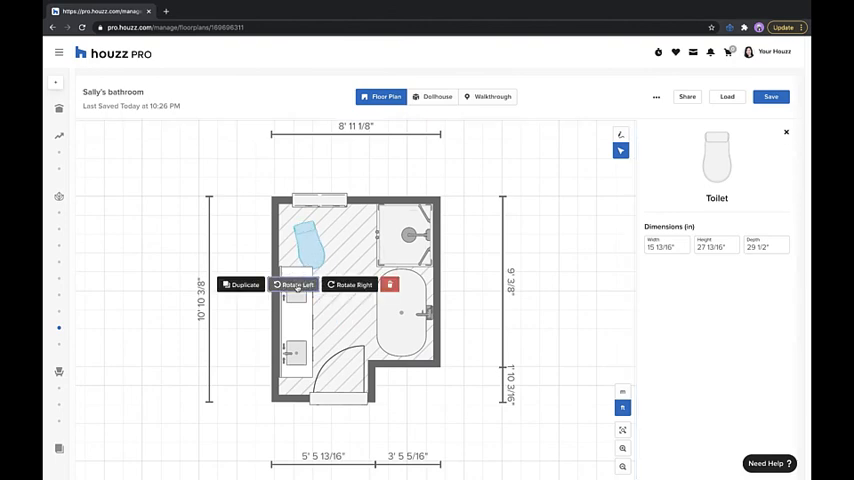
{"action": "left_click", "coordinate": [292, 284]}
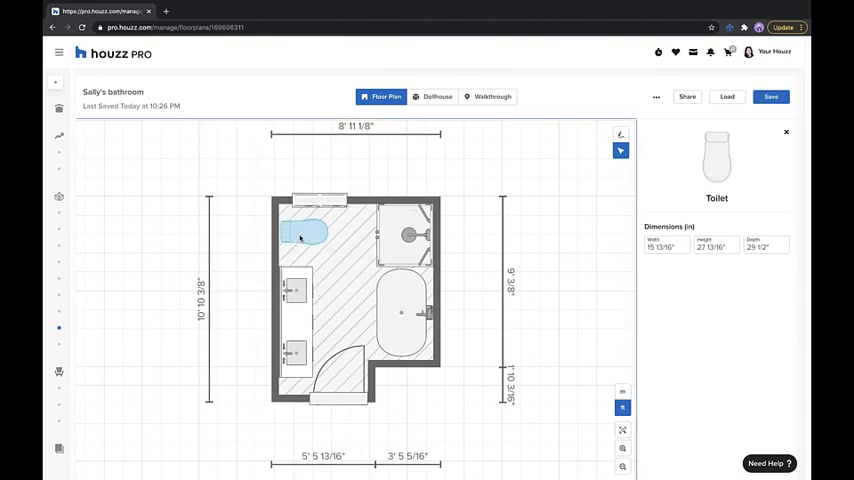
{"action": "left_click", "coordinate": [692, 128]}
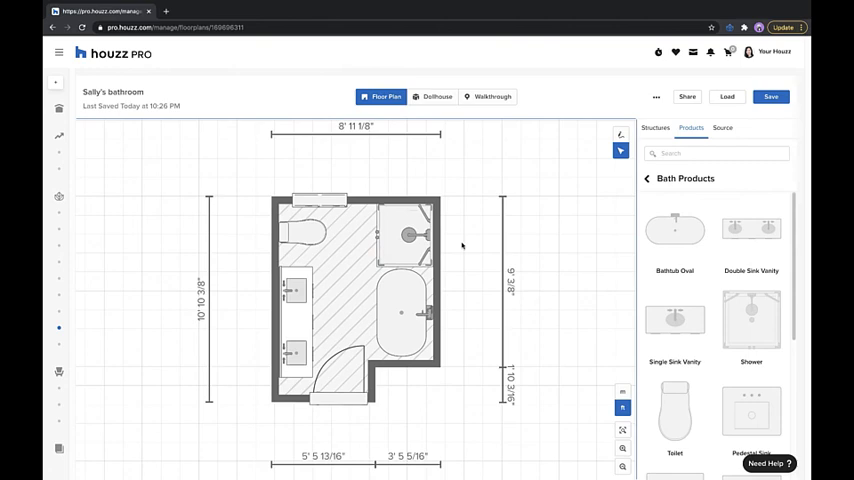
{"action": "left_click", "coordinate": [434, 96]}
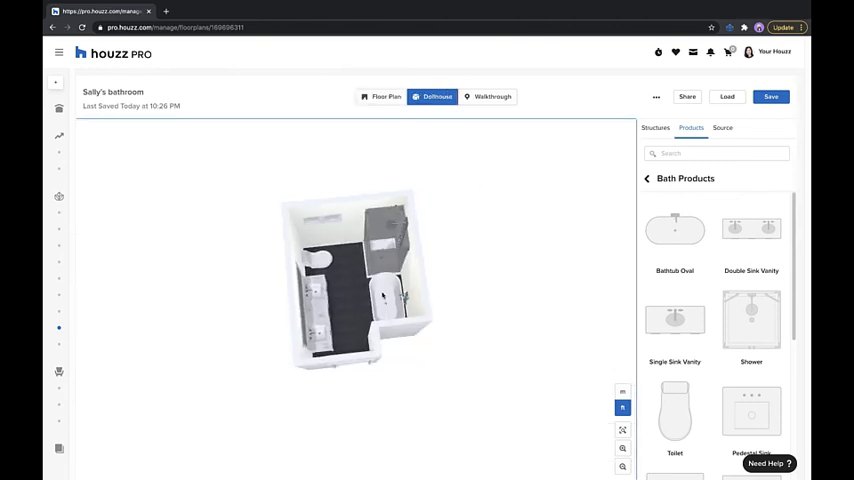